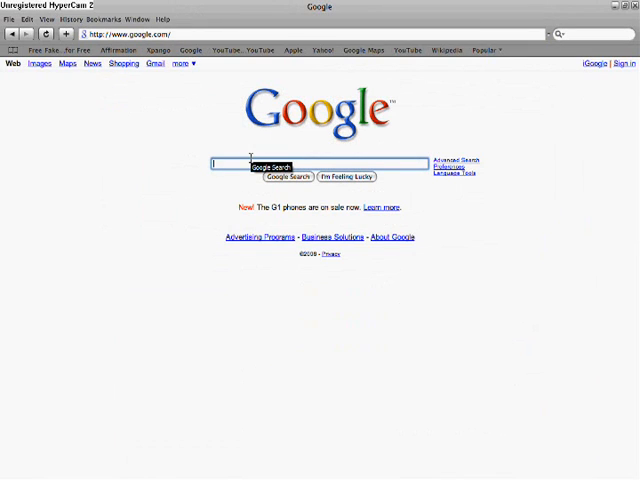
type("art")
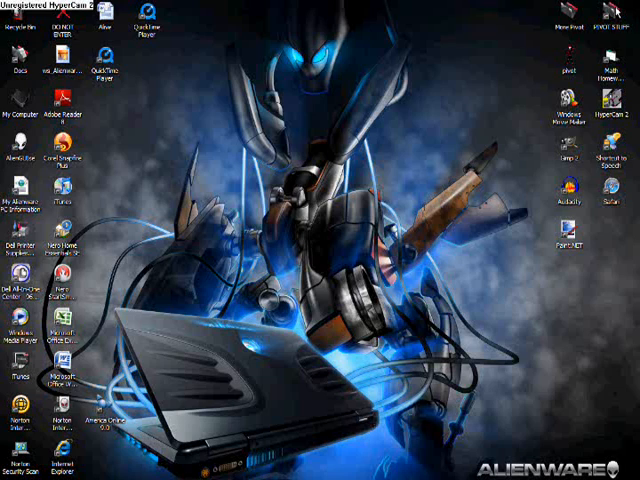
mouse_move(384, 160)
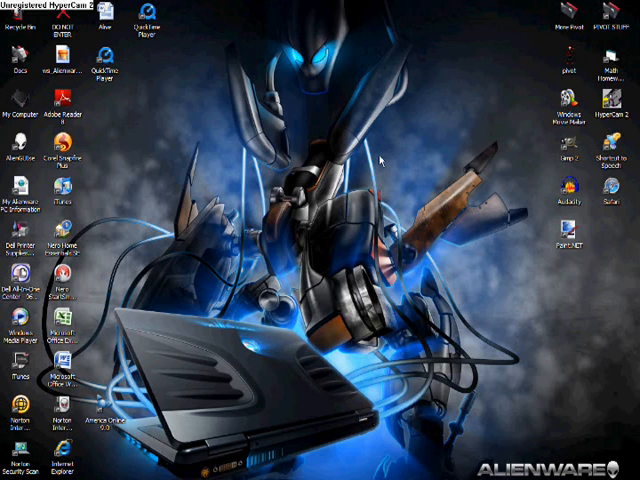
mouse_move(116, 458)
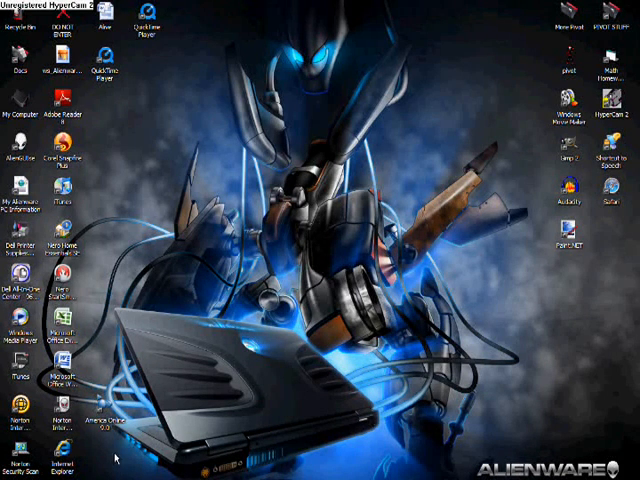